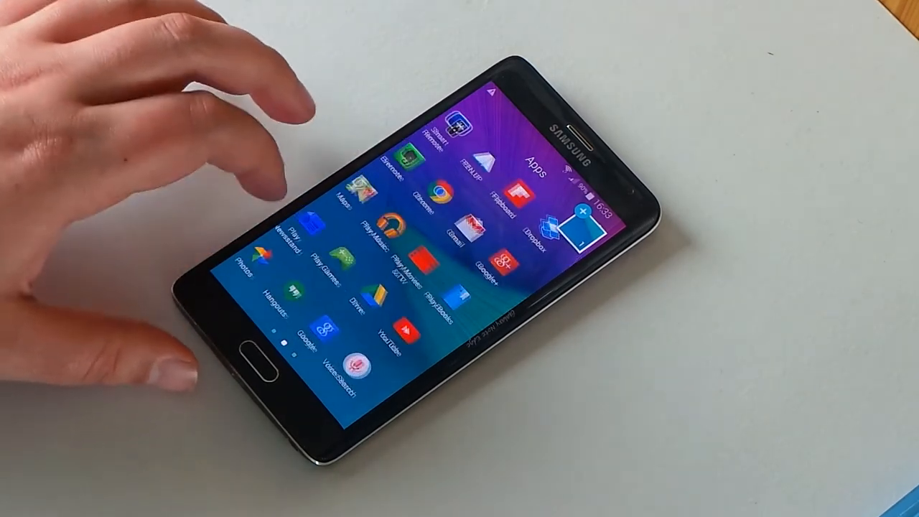
Scroll through the Settings list toward About device.
scroll("left", 3)
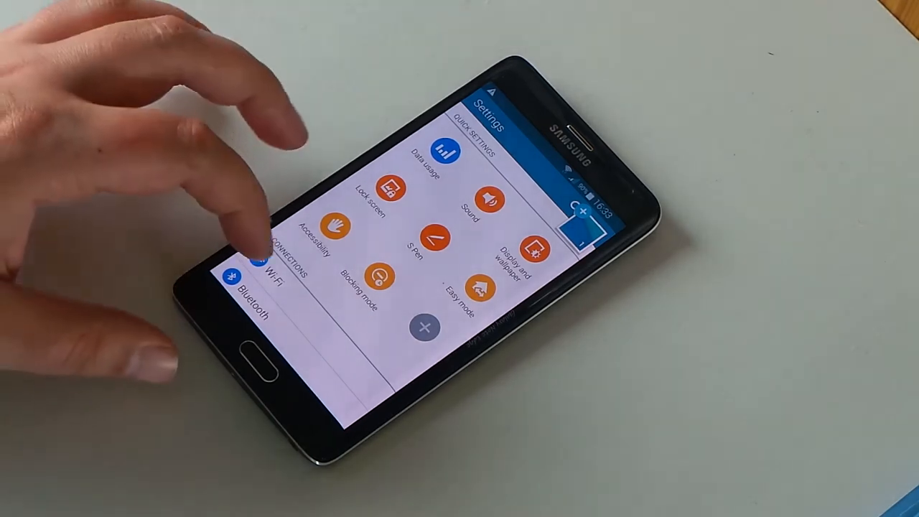
scroll("down", 3)
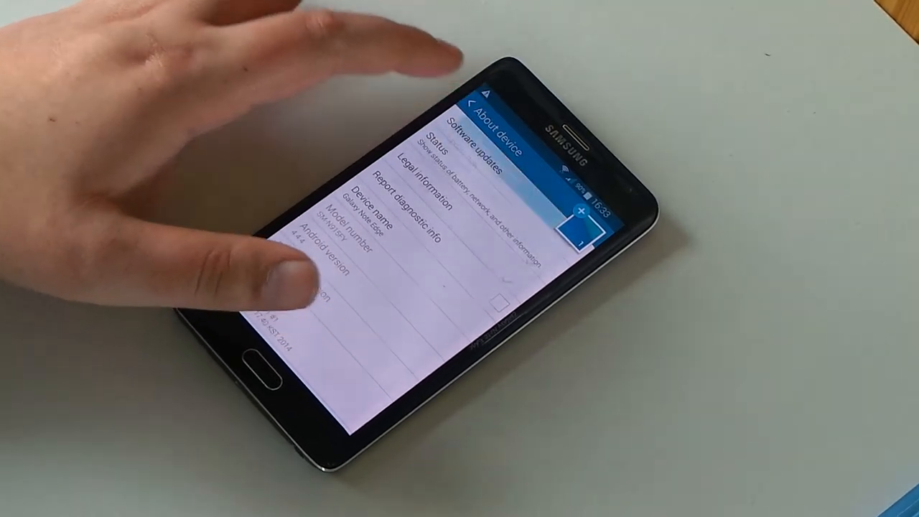
Start a check for new software from About device on Android 4.4.4.
left_click(474, 150)
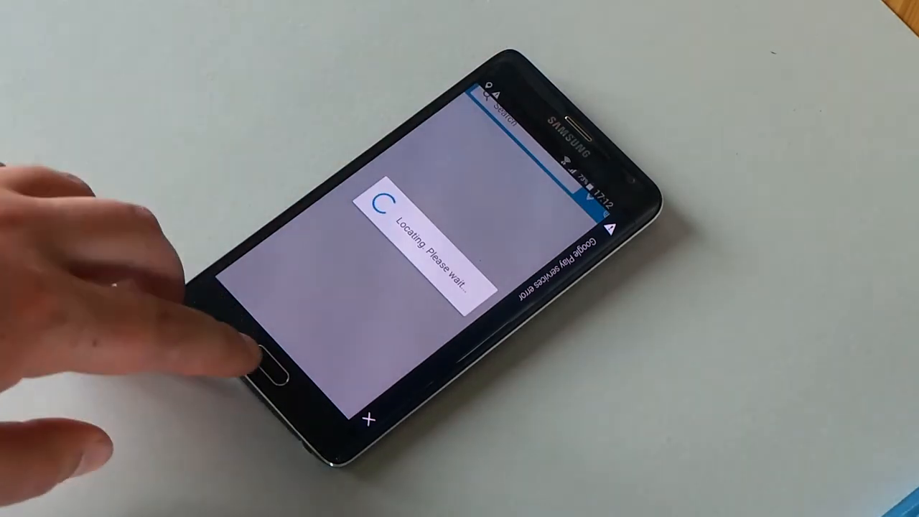
Return to the home screen showing 17:13, Friday 24 April after the update.
left_click(280, 369)
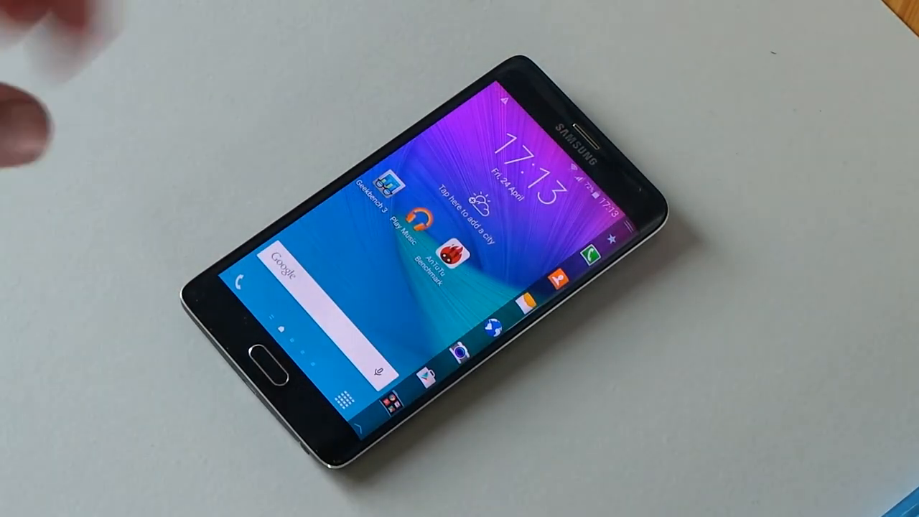